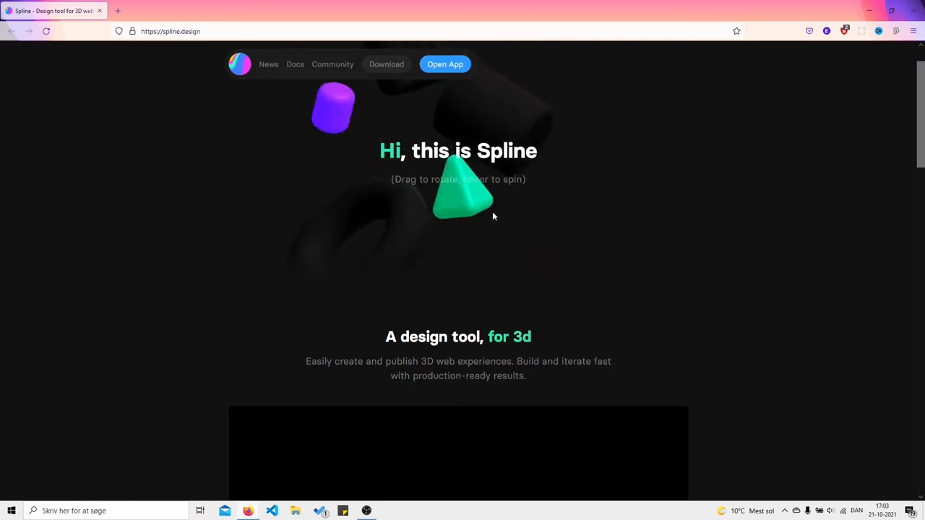
pyautogui.moveTo(432, 220)
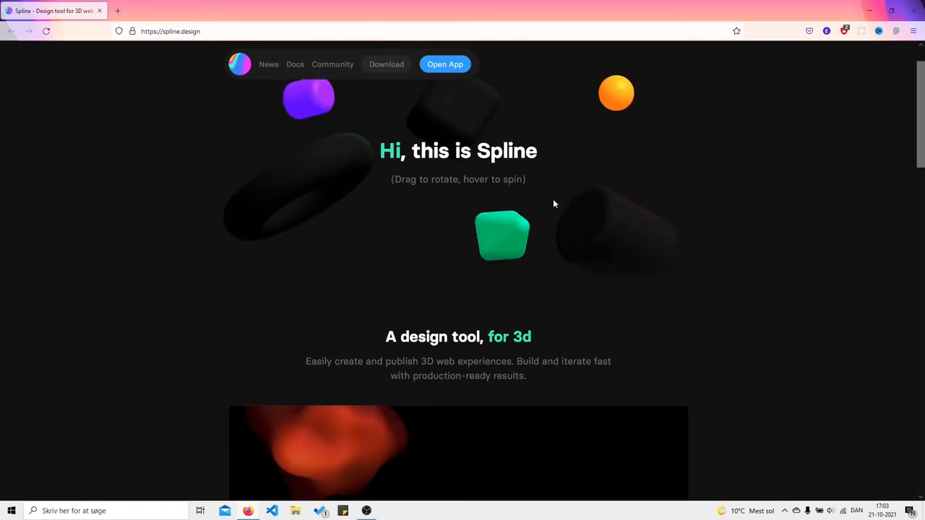
# - Scroll the homepage past the feature videos to the 'Try the Alpha Release' download options
pyautogui.scroll(-3)
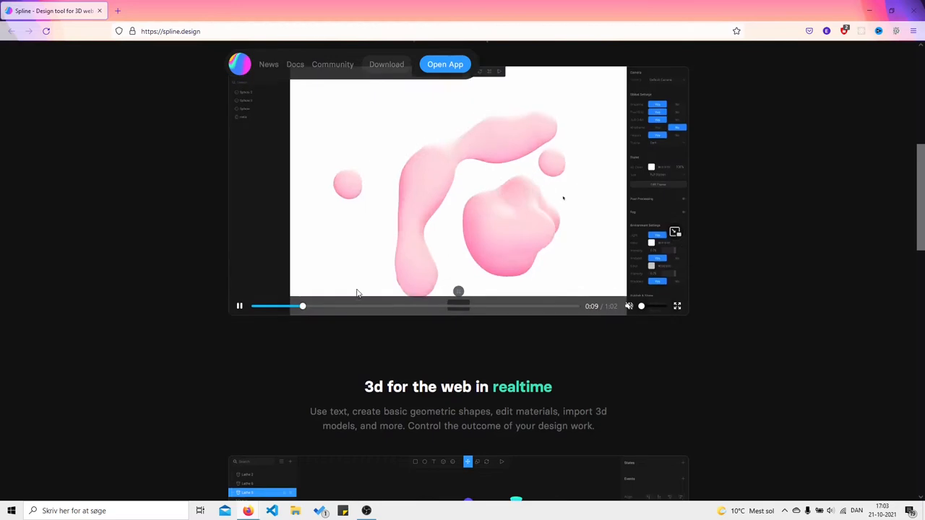
pyautogui.scroll(-3)
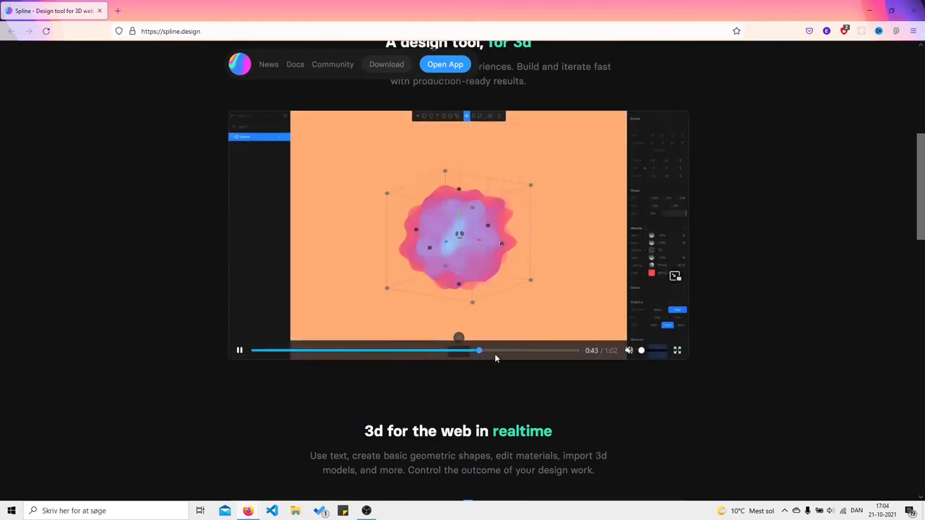
pyautogui.scroll(-3)
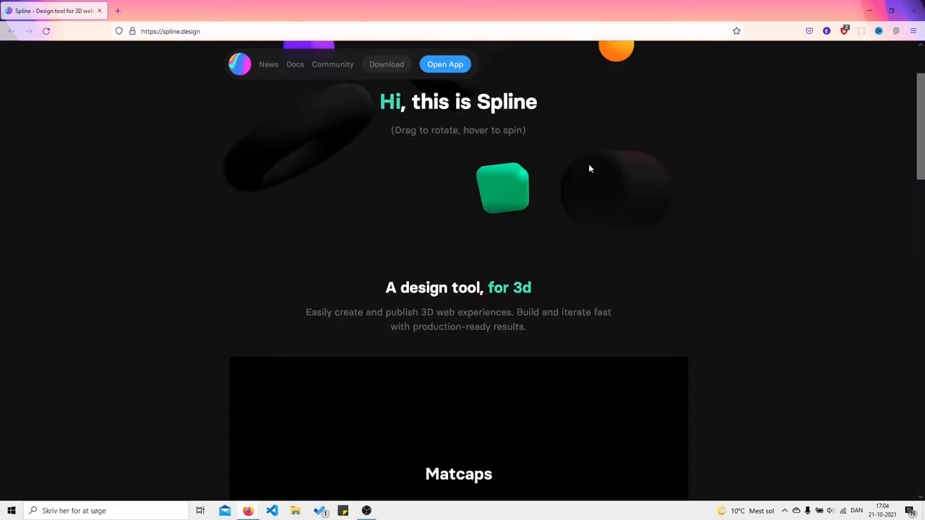
pyautogui.scroll(-3)
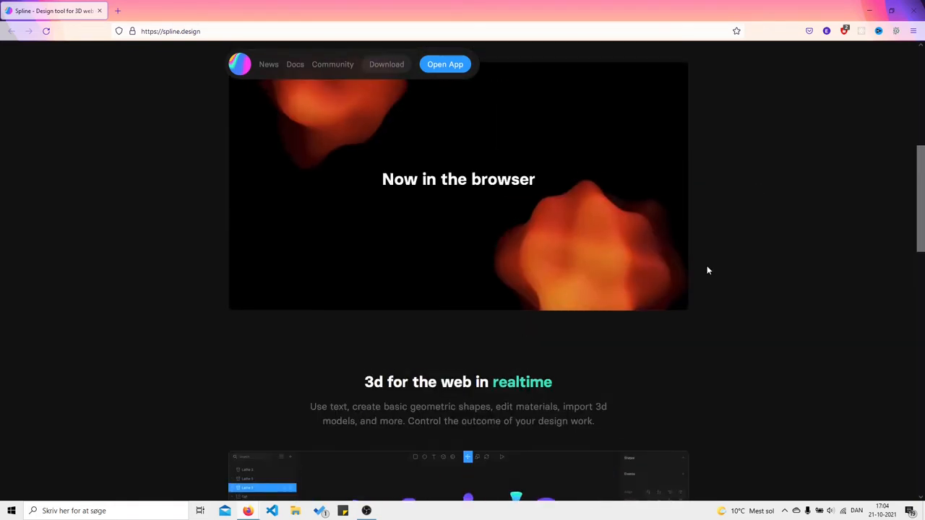
pyautogui.scroll(-3)
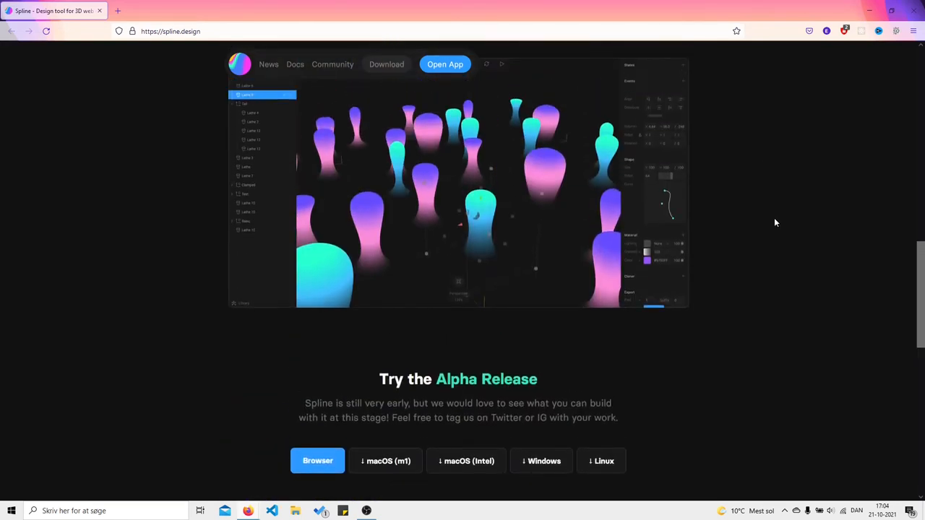
# - Scroll the homepage back to the 'Hi, this is Spline' hero with floating 3D shapes
pyautogui.scroll(-3)
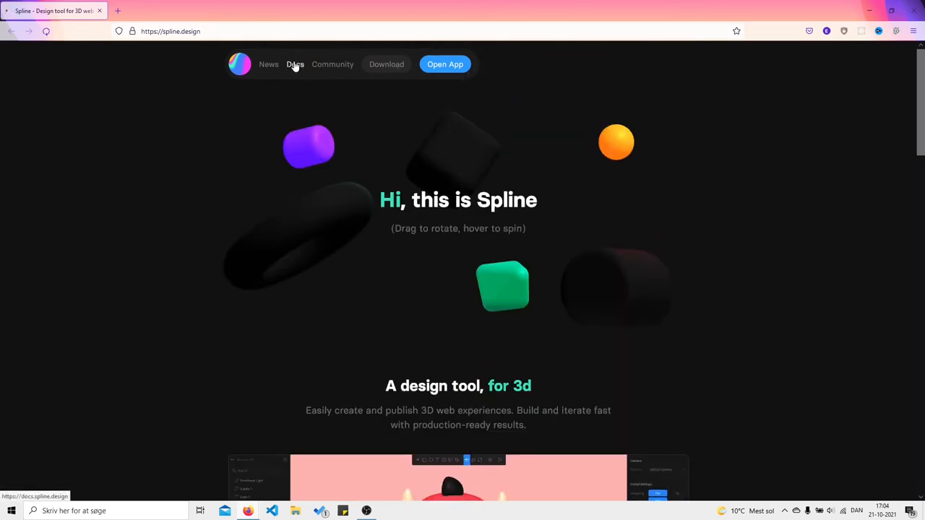
# - Go to Spline Docs and open the Intro Tutorial article under Getting Started
pyautogui.click(295, 64)
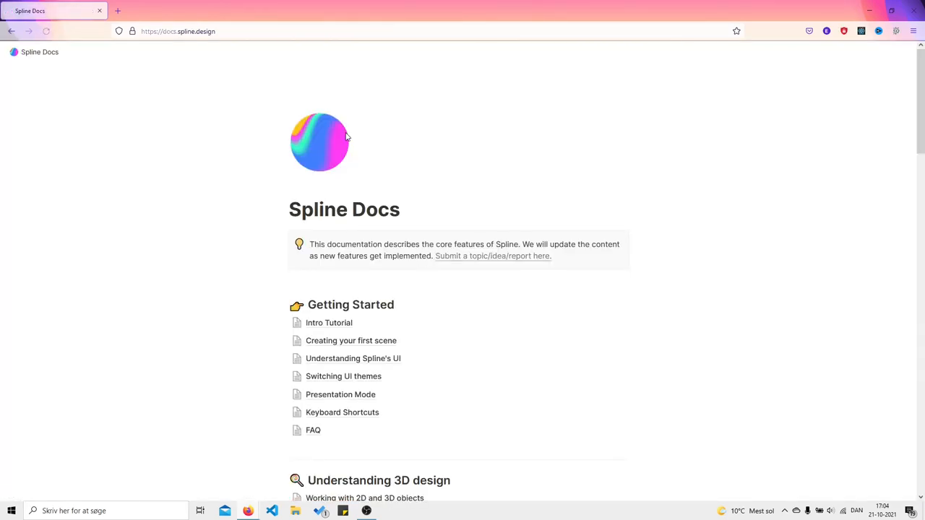
pyautogui.scroll(-3)
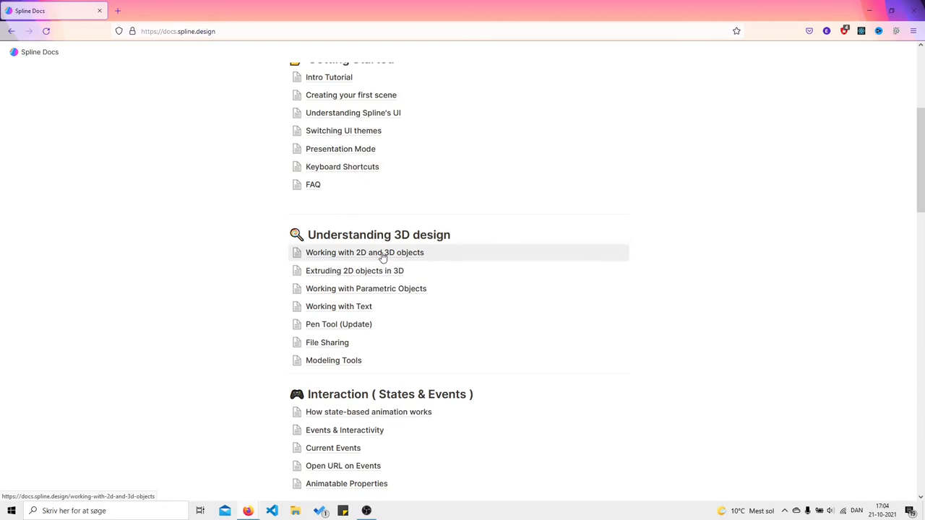
pyautogui.scroll(-3)
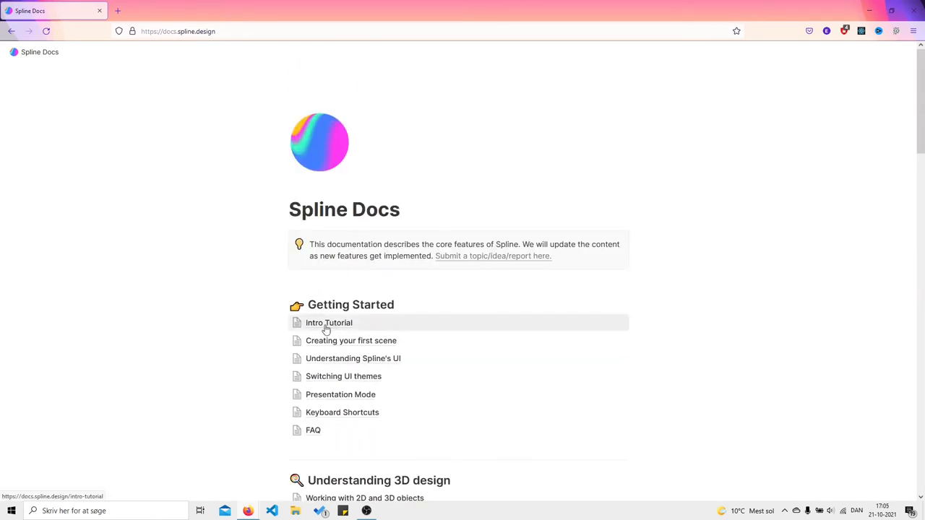
pyautogui.click(330, 323)
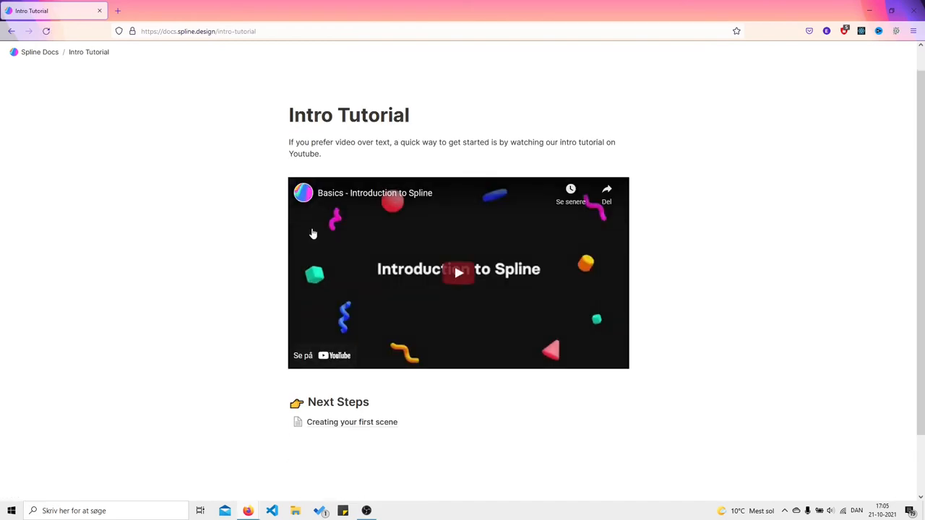
# - Return from the tutorial to the homepage's 'Try the Alpha Release' download section
pyautogui.scroll(-3)
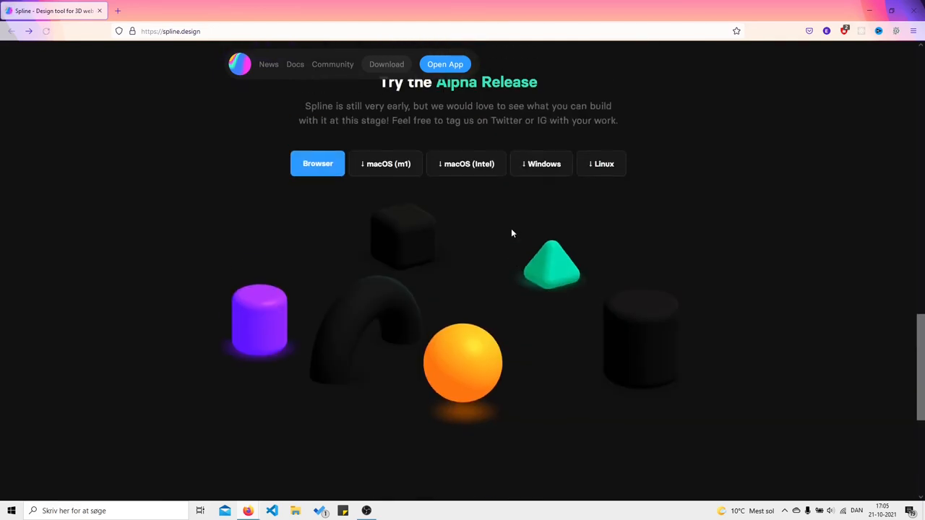
# - Scroll to the footer with the 'We are starting (and hiring!)' contact section and social links
pyautogui.scroll(-3)
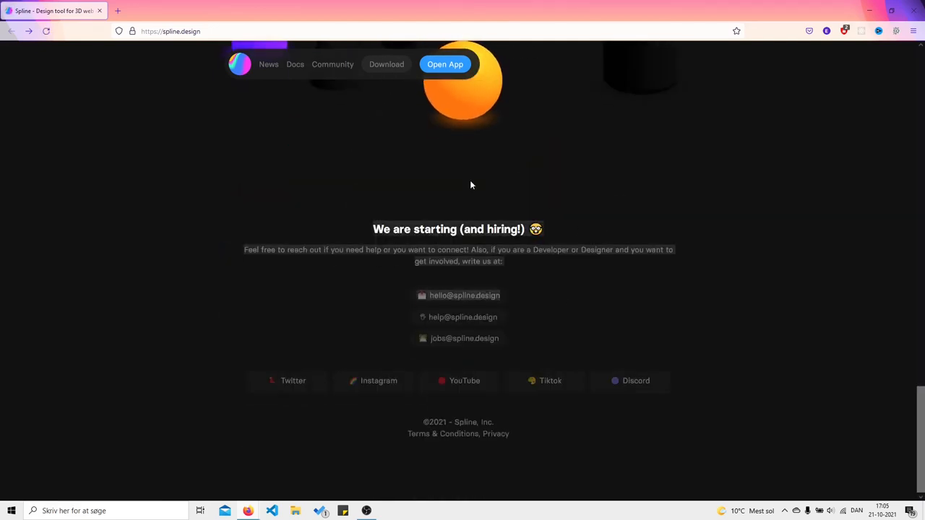
pyautogui.moveTo(542, 302)
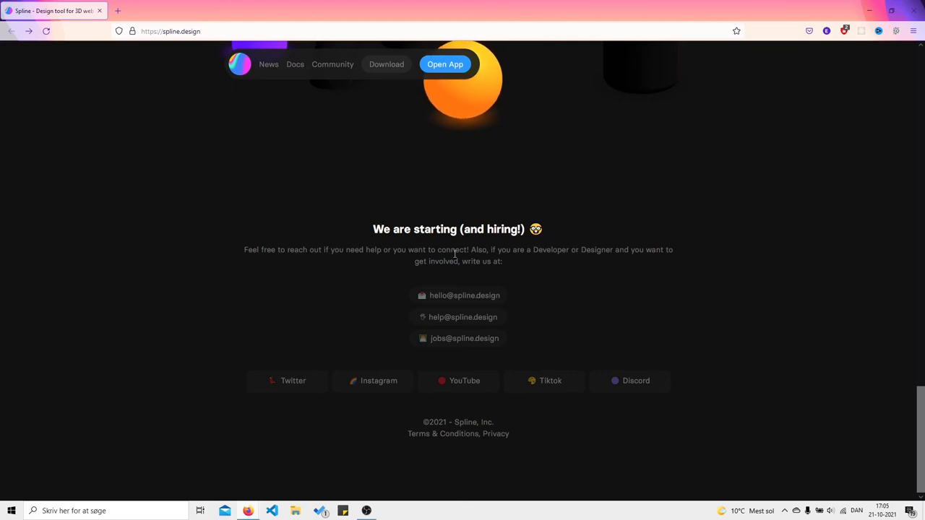
pyautogui.moveTo(585, 352)
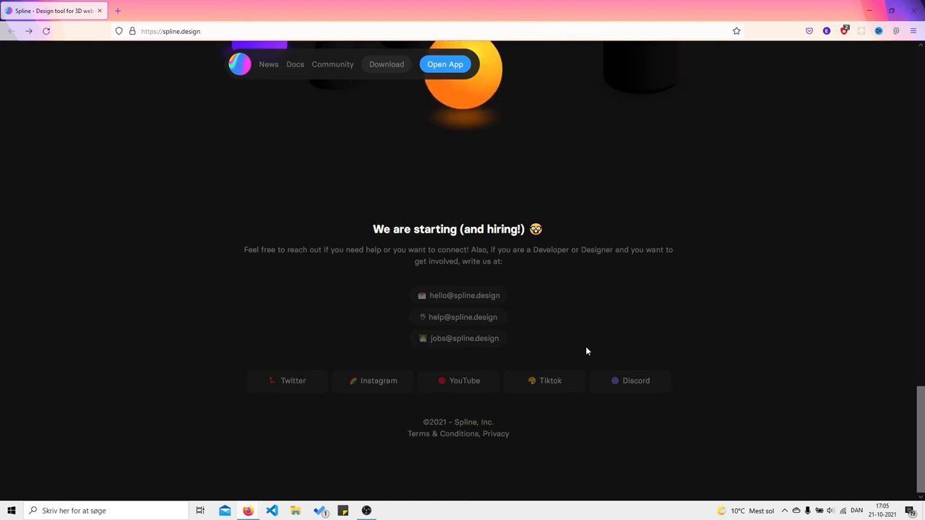